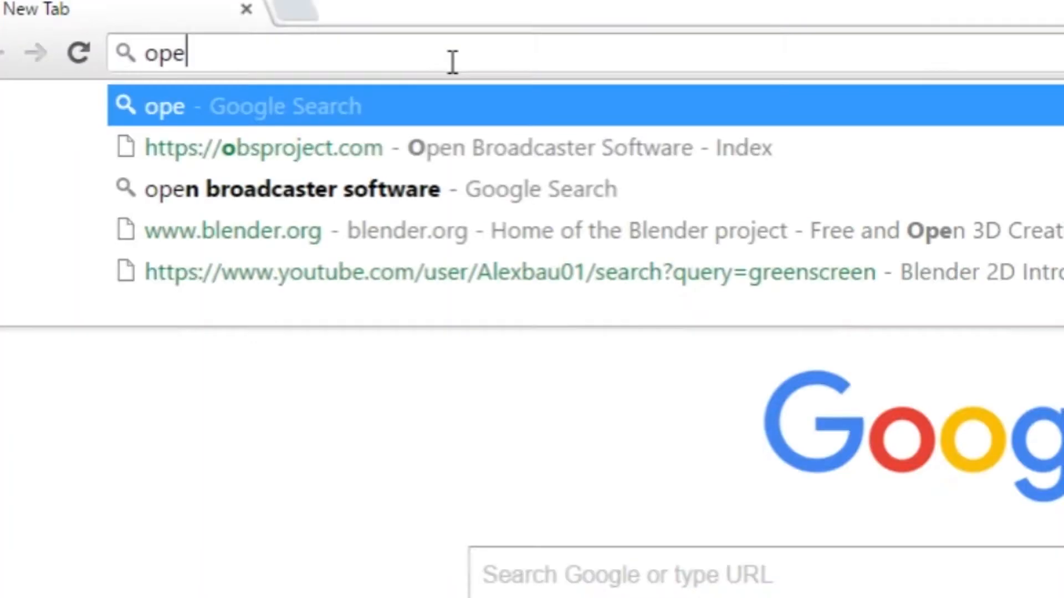
Step: Visit the obsproject.com site and look down its download page
click(287, 188)
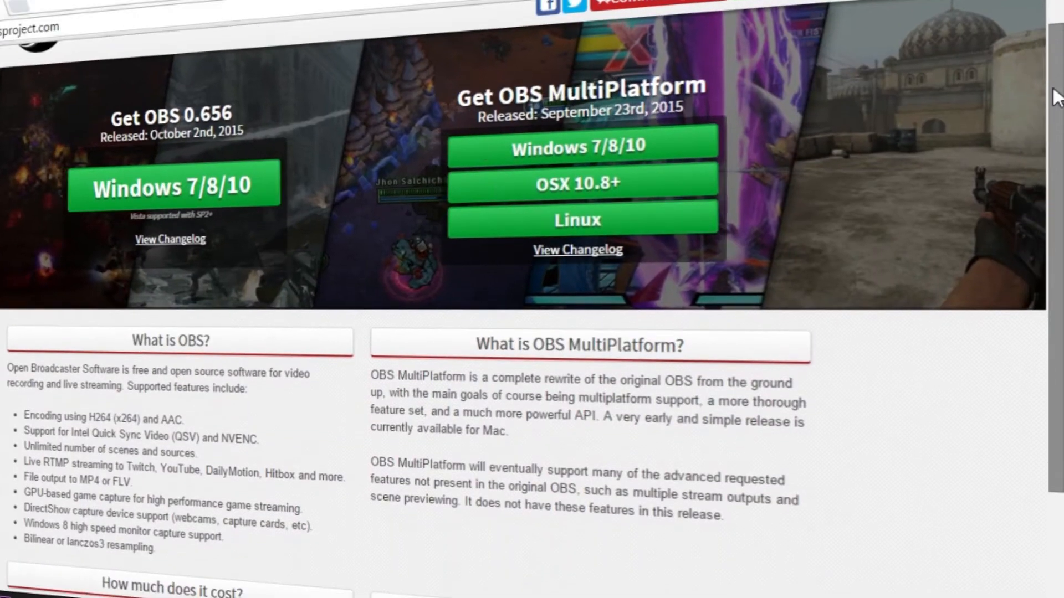
scroll(down, 3)
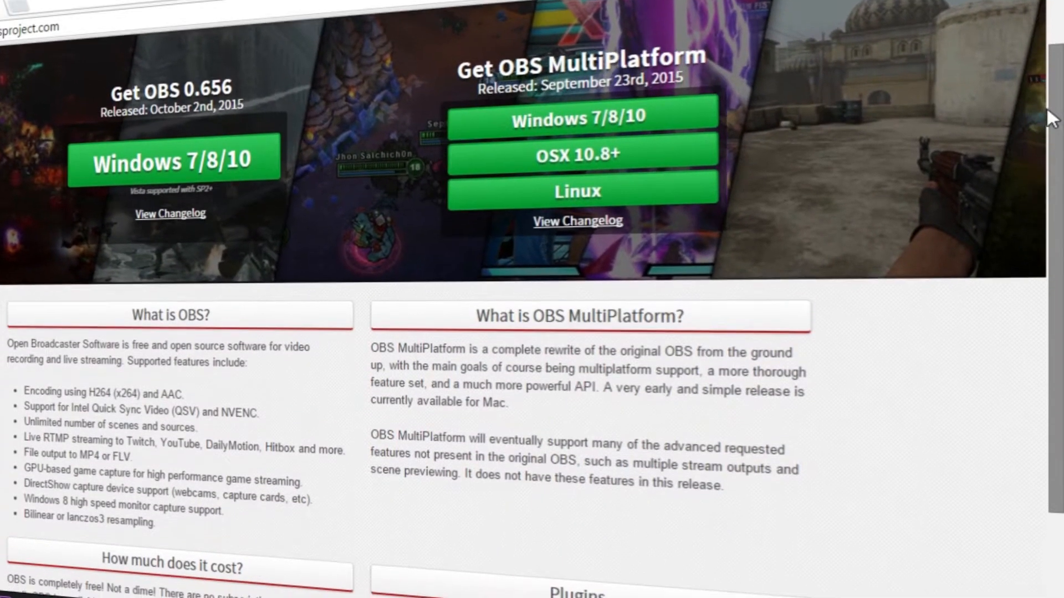
scroll(down, 3)
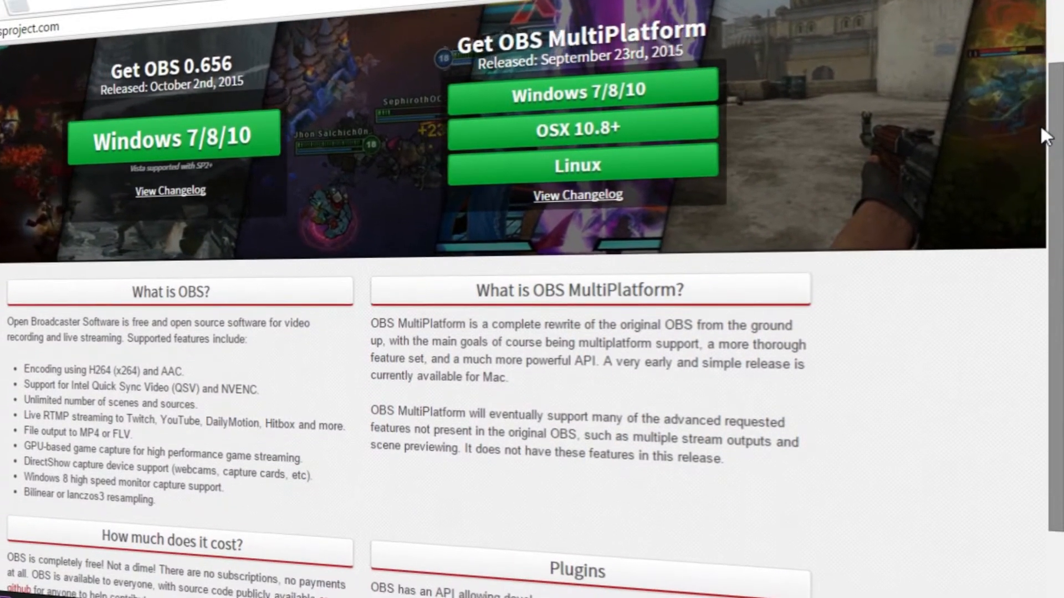
scroll(down, 3)
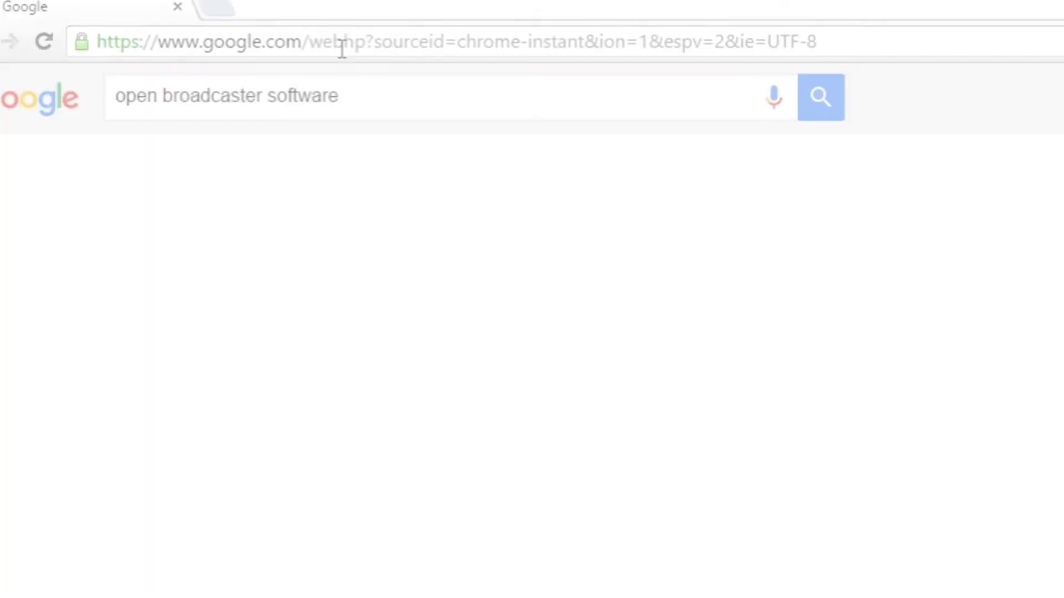
Step: Switch from Chrome to the running OBS window with its Scene and Monitor Capture source
click(820, 97)
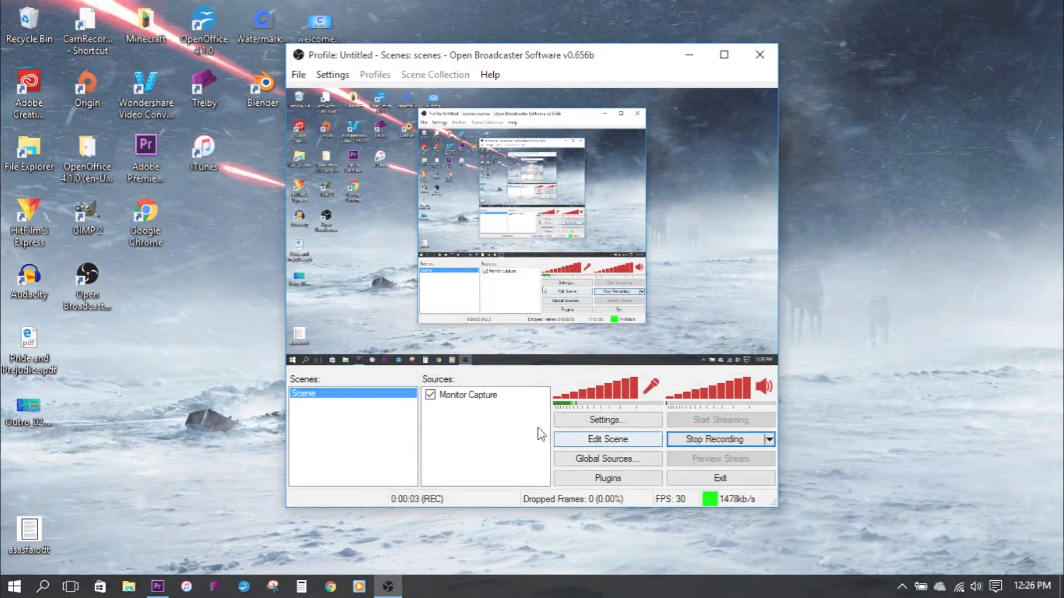
Step: Bring up OBS Settings on the Broadcast Settings page
click(332, 74)
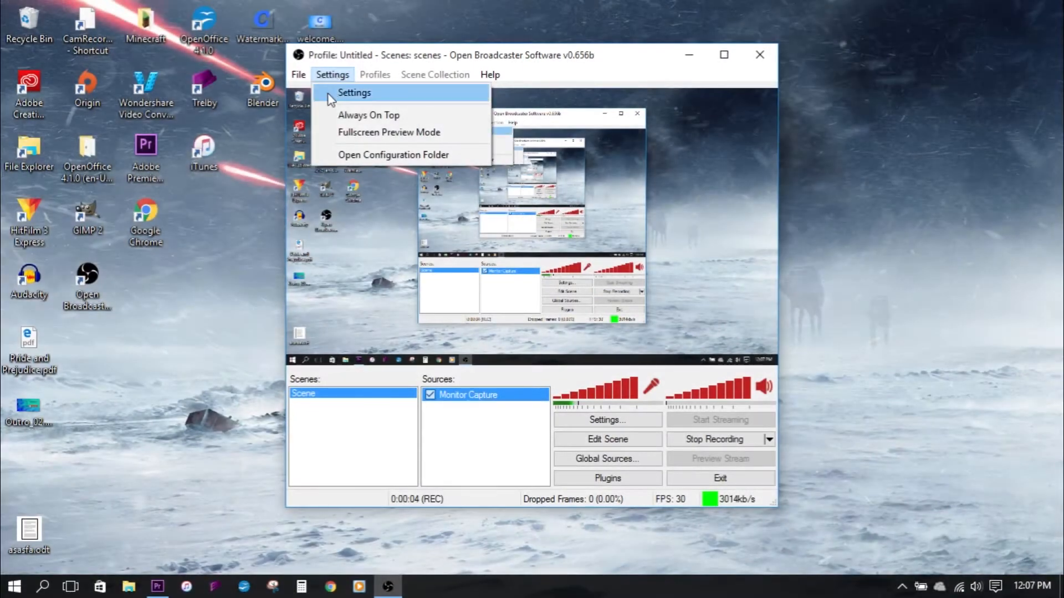
click(354, 93)
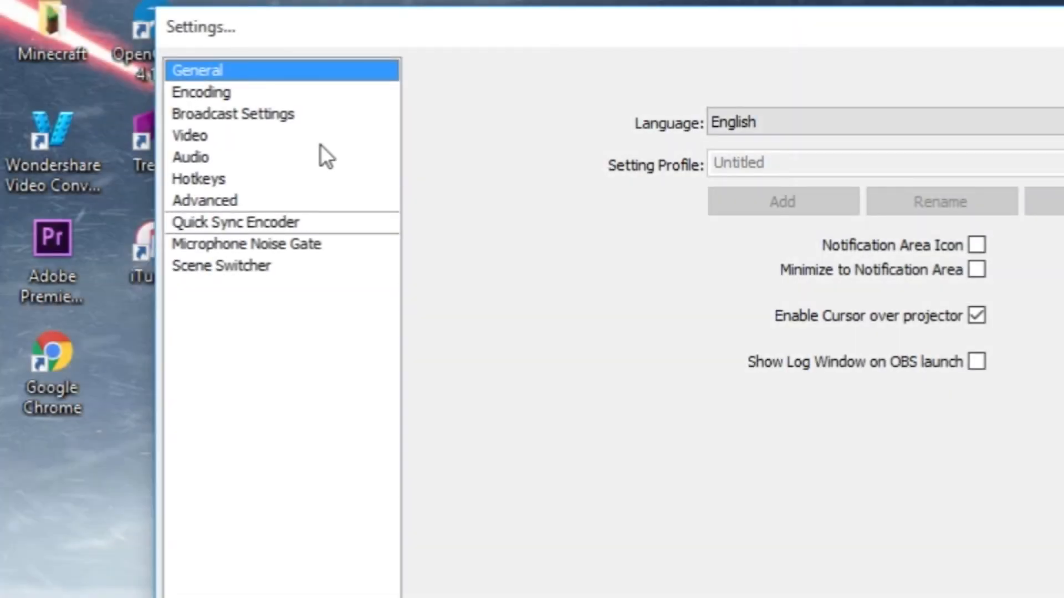
click(224, 113)
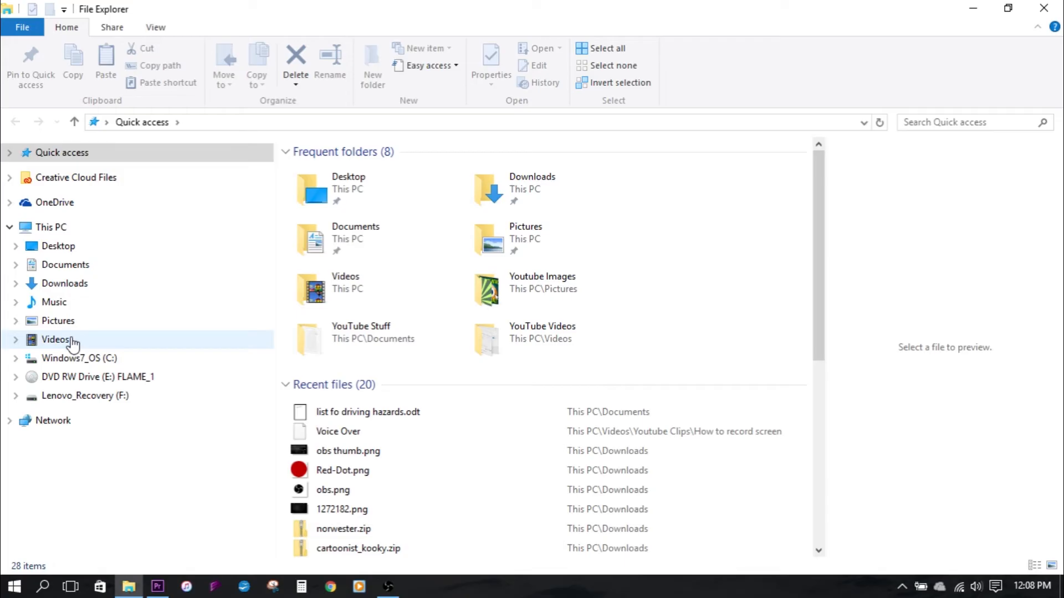
Step: Browse into Videos > YouTube Videos, with OBS set to File Output Only and a file path
double_click(52, 341)
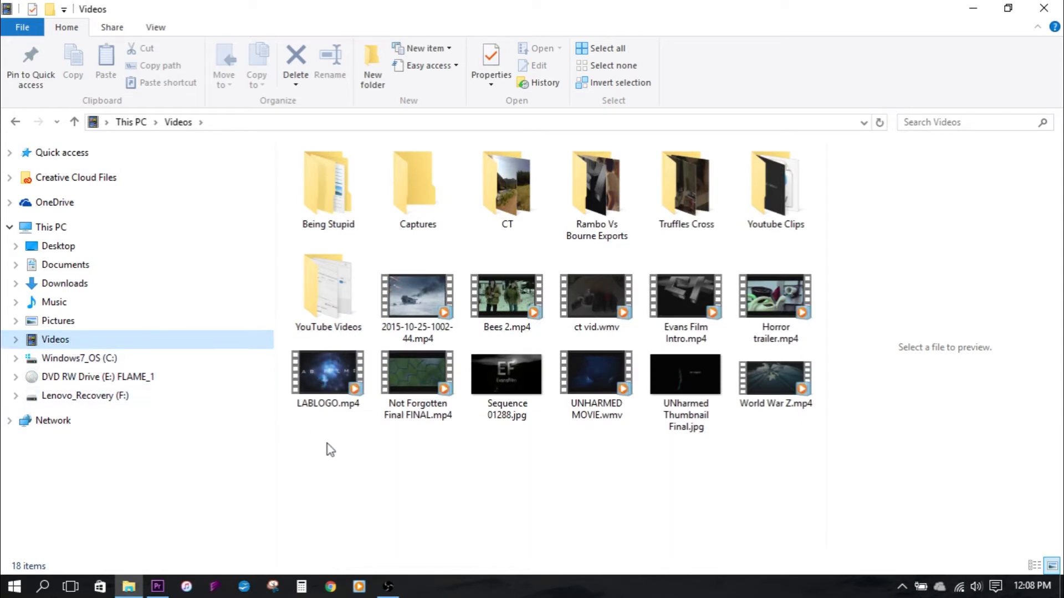
double_click(328, 284)
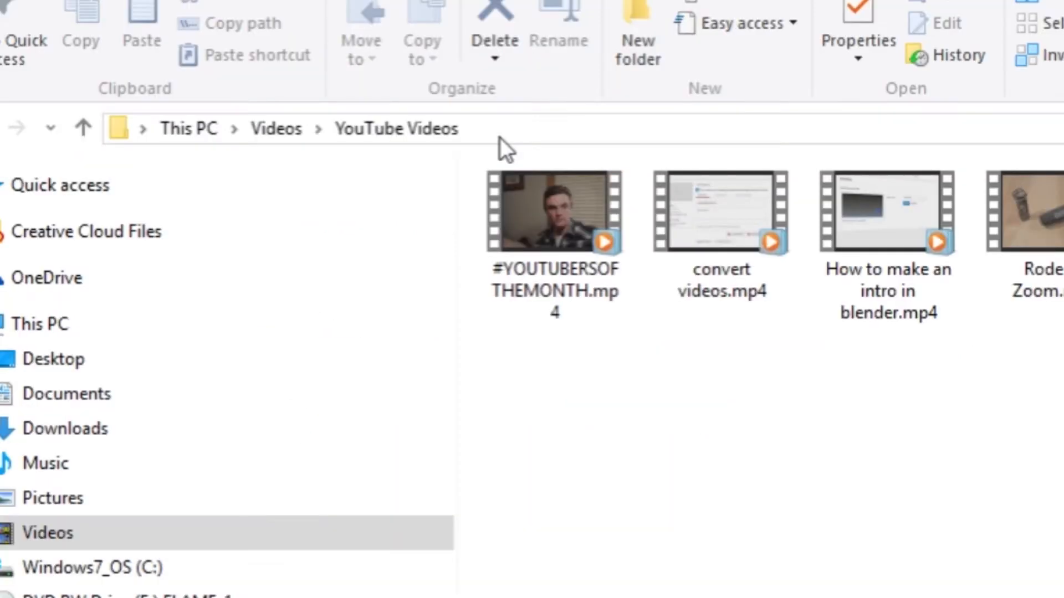
mouse_move(574, 139)
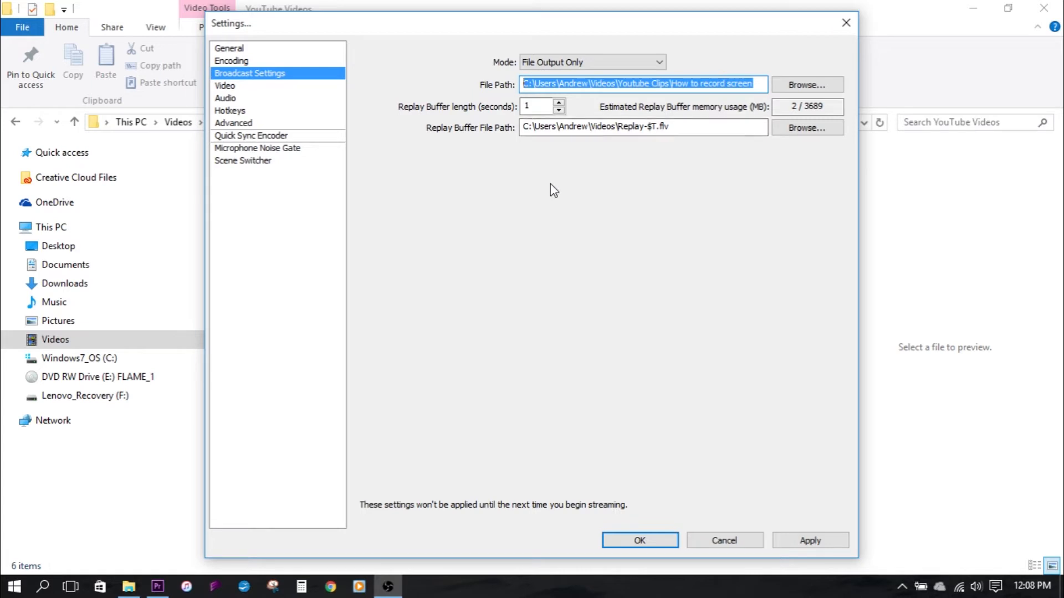
click(743, 85)
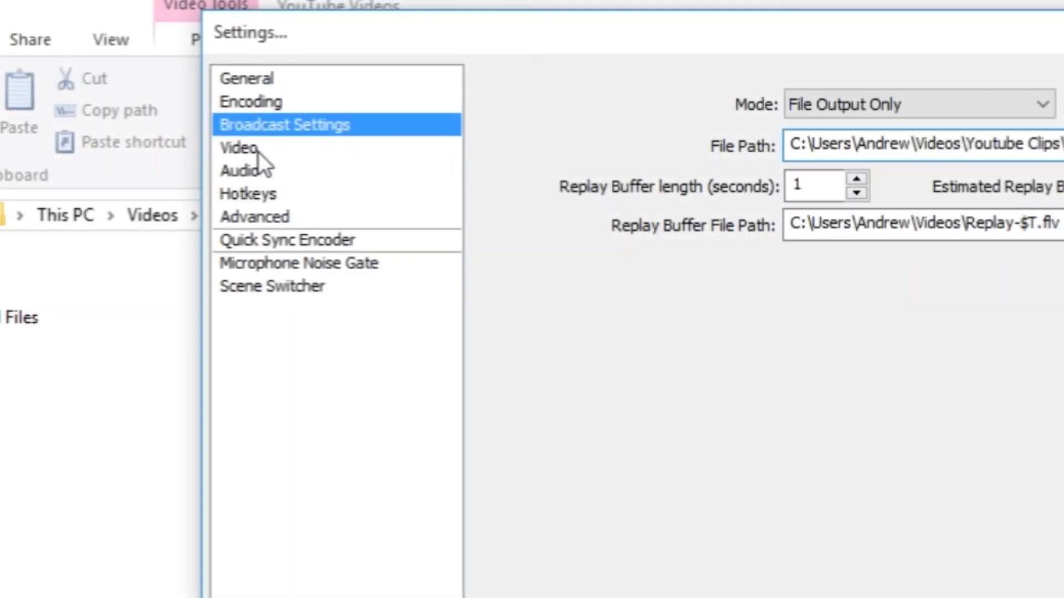
Step: Change the Video settings frame rate from 30 to 60 FPS
click(239, 149)
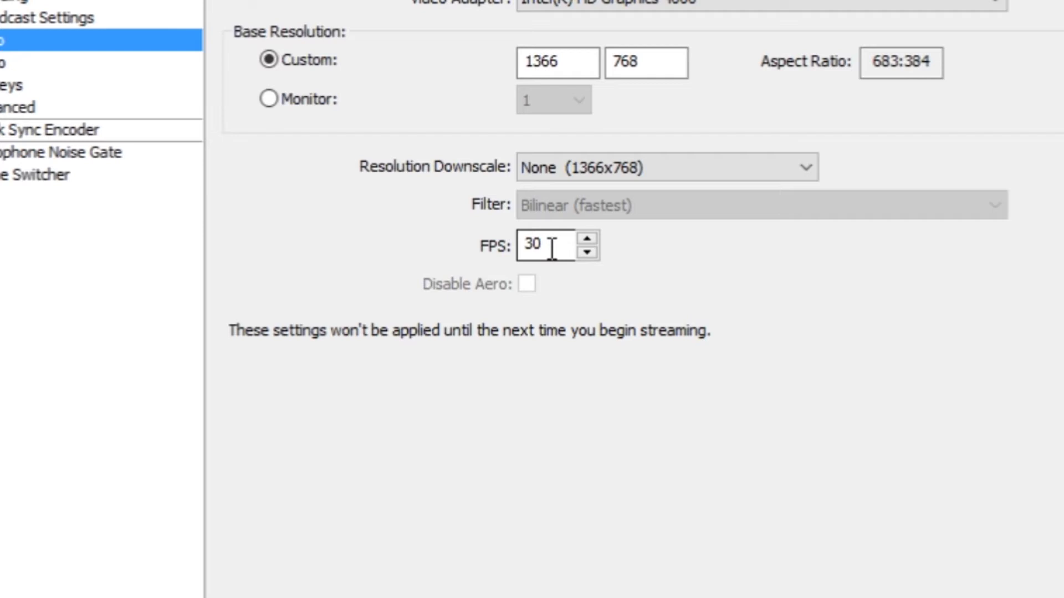
double_click(539, 244)
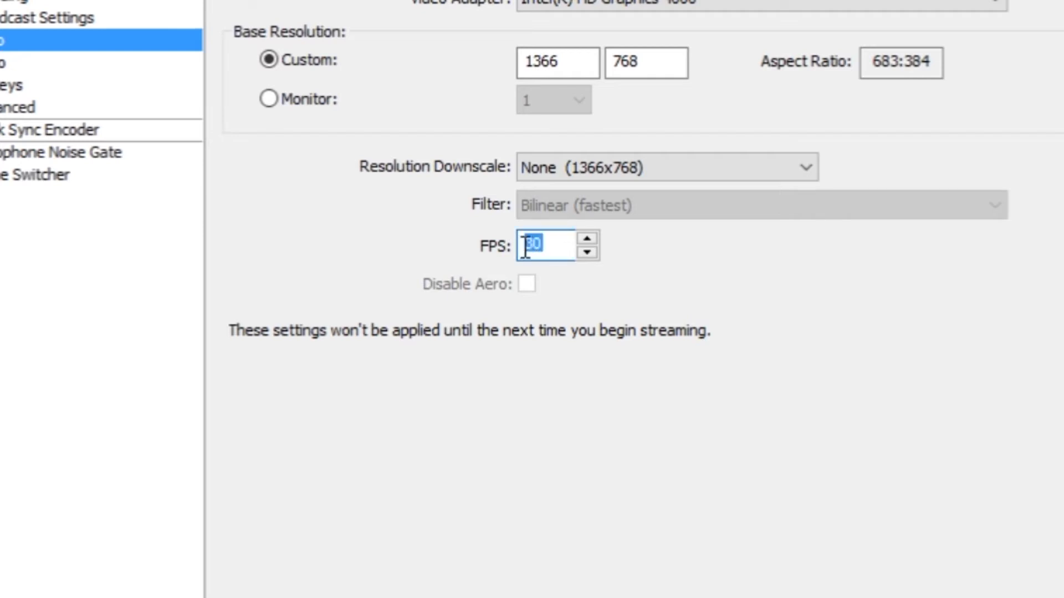
text(60)
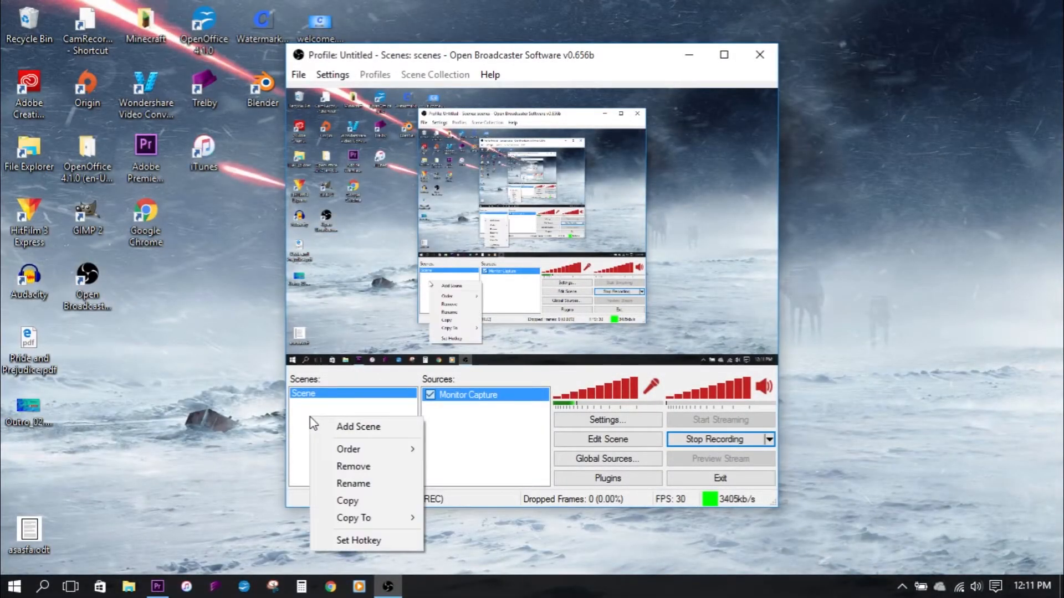
Step: Add a new scene and accept the default name Scene 2
click(359, 427)
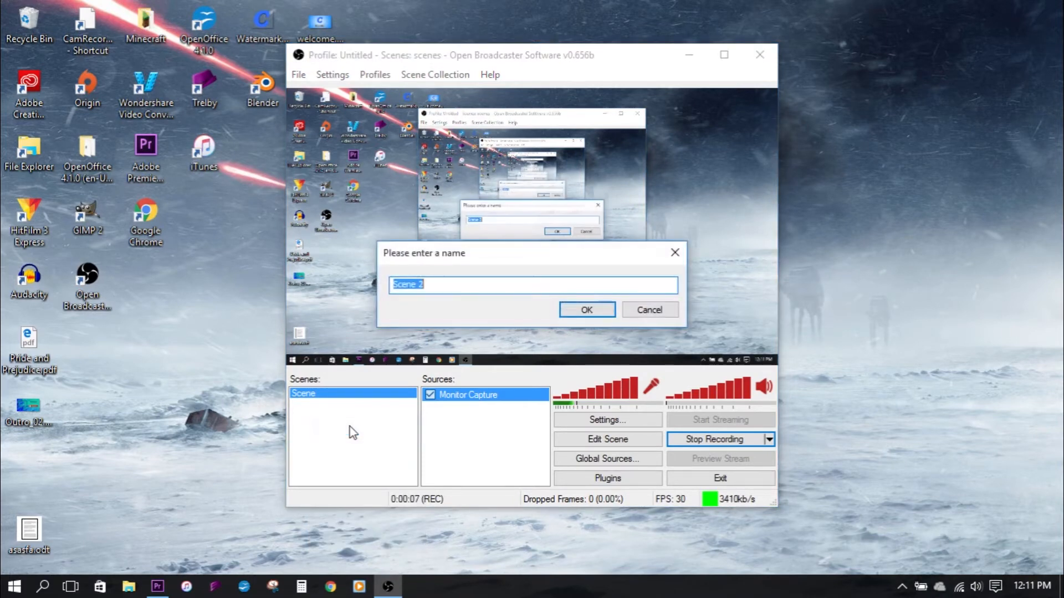
mouse_move(414, 304)
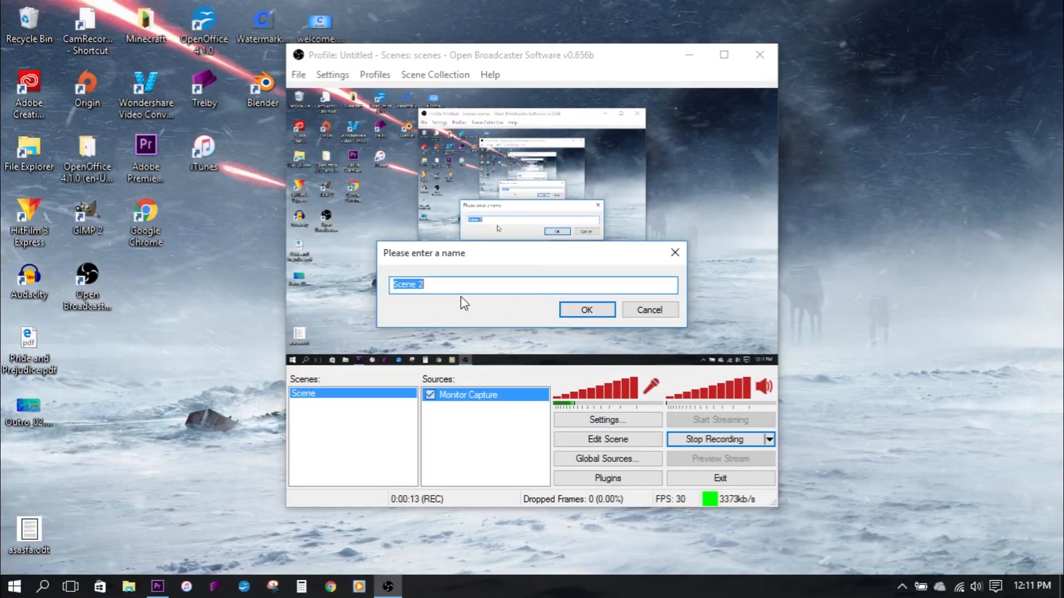
click(587, 310)
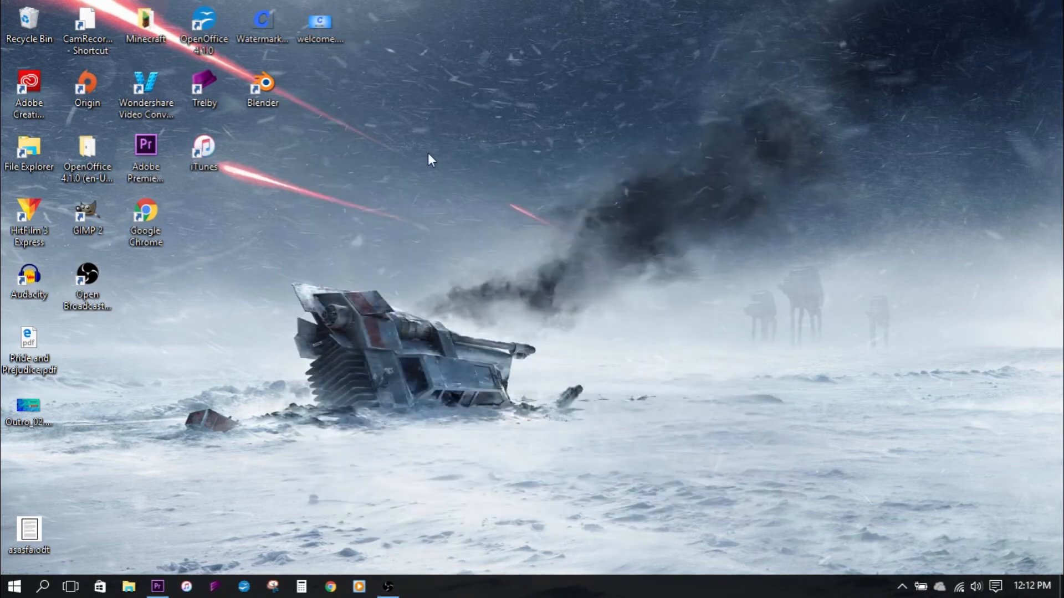
Step: Launch File Explorer from the taskbar to reach the recorded clips folder
click(388, 588)
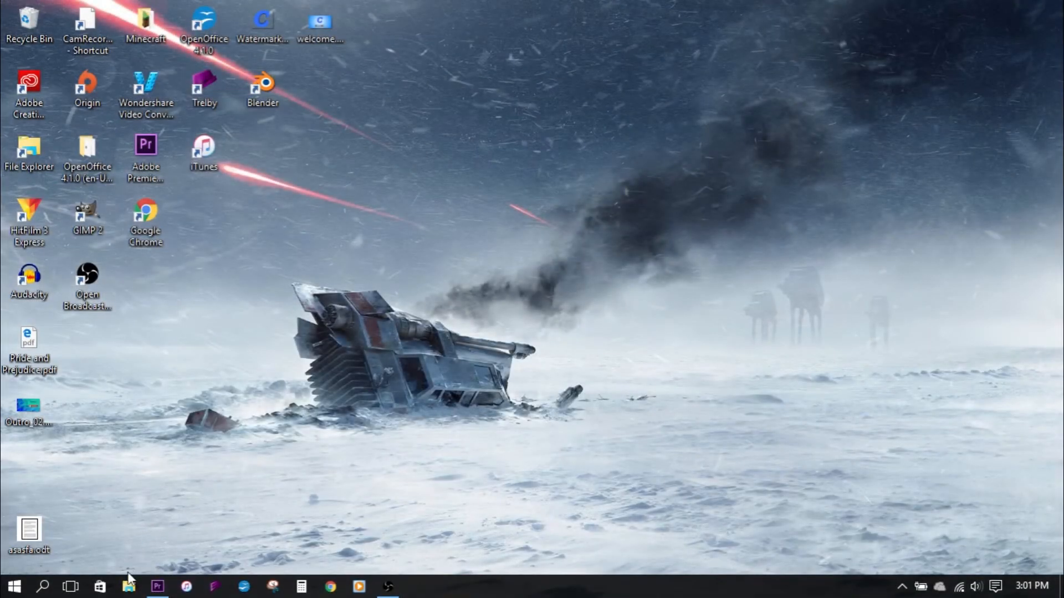
click(127, 585)
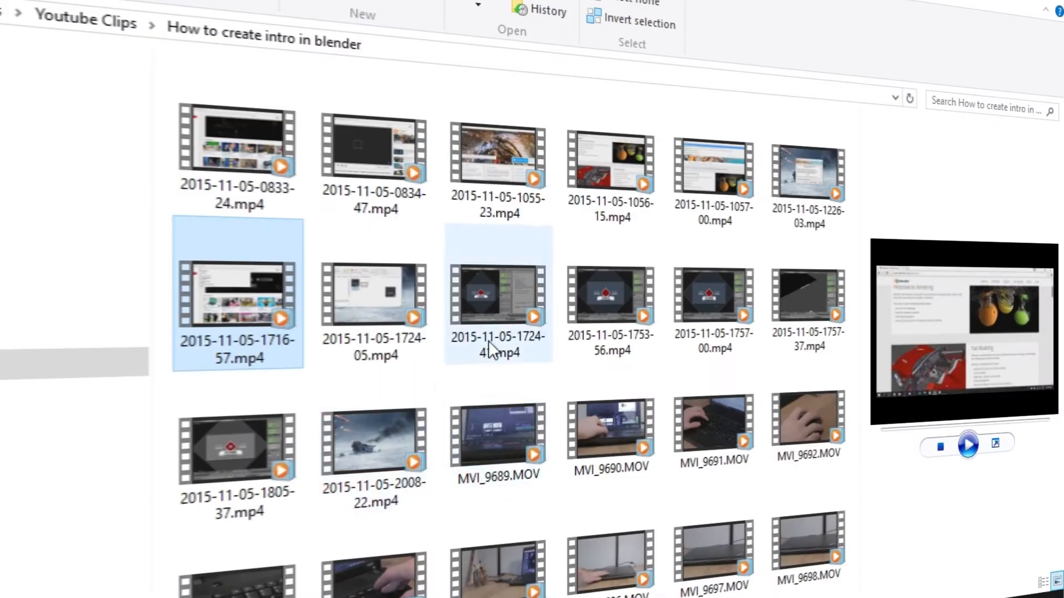
click(496, 297)
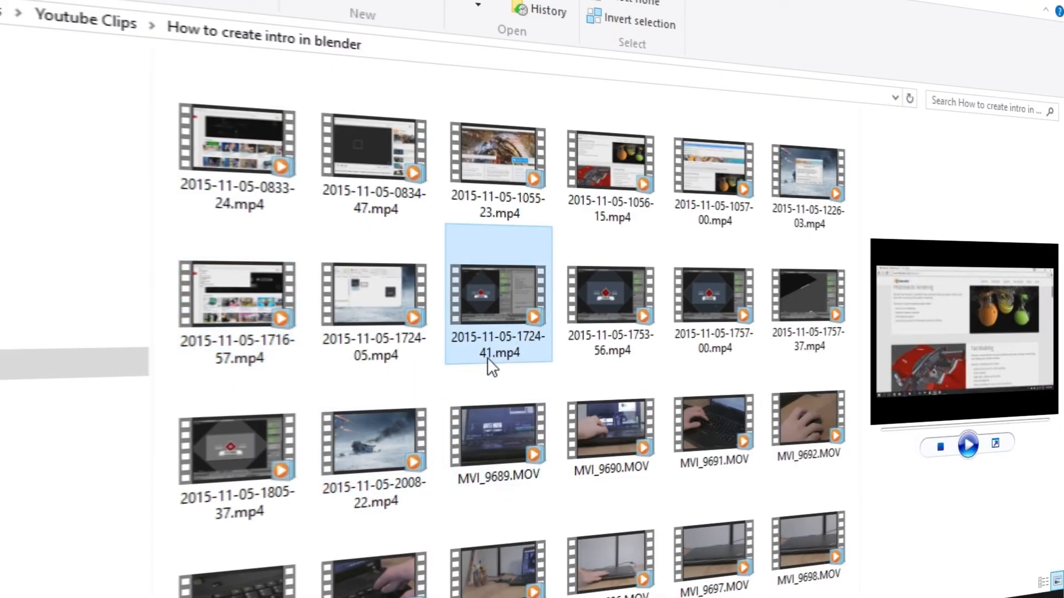
click(498, 346)
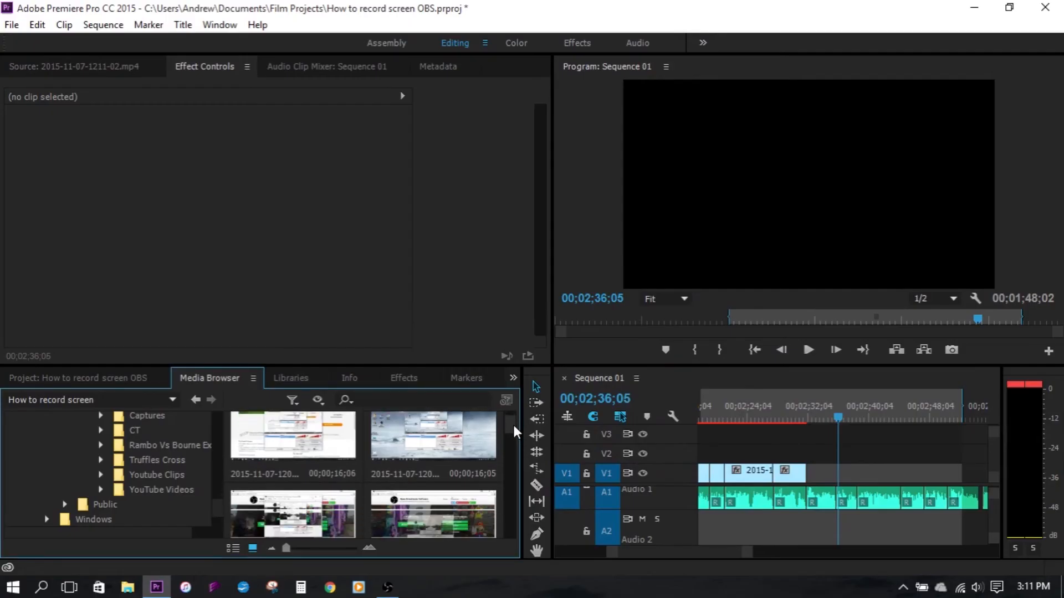
scroll(down, 3)
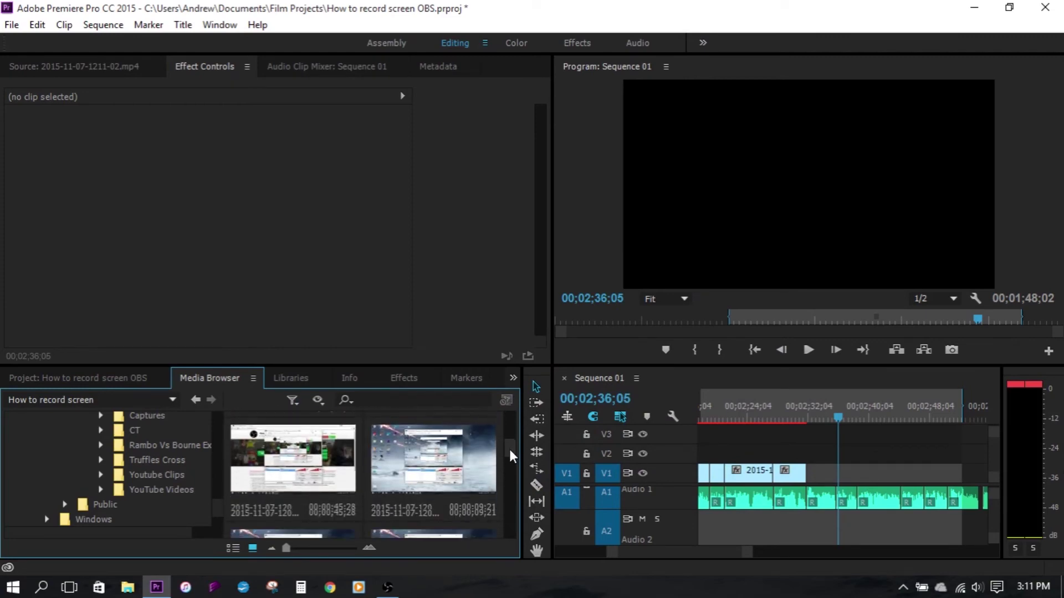
scroll(down, 3)
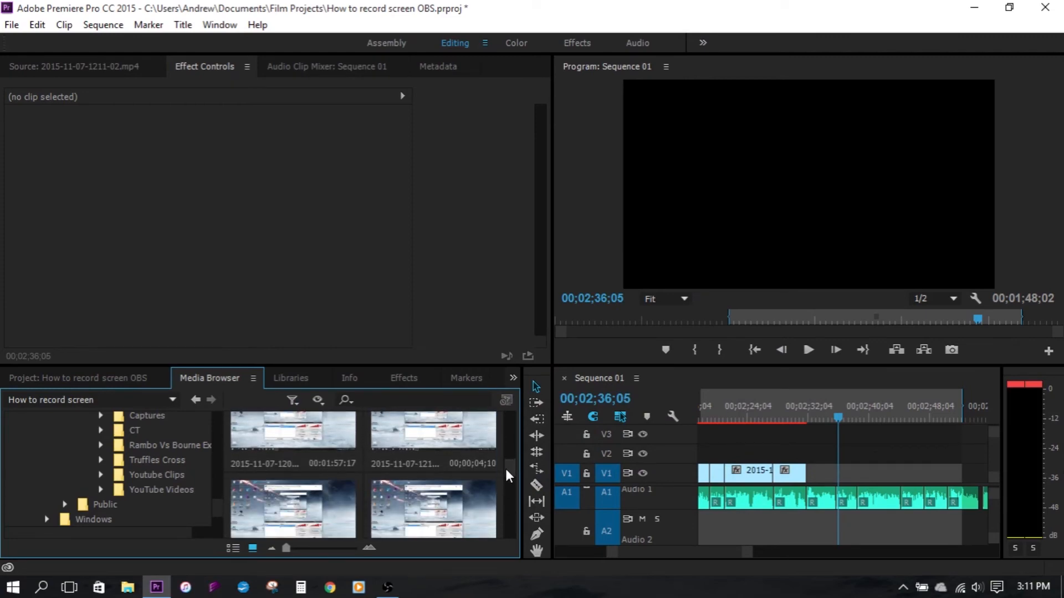